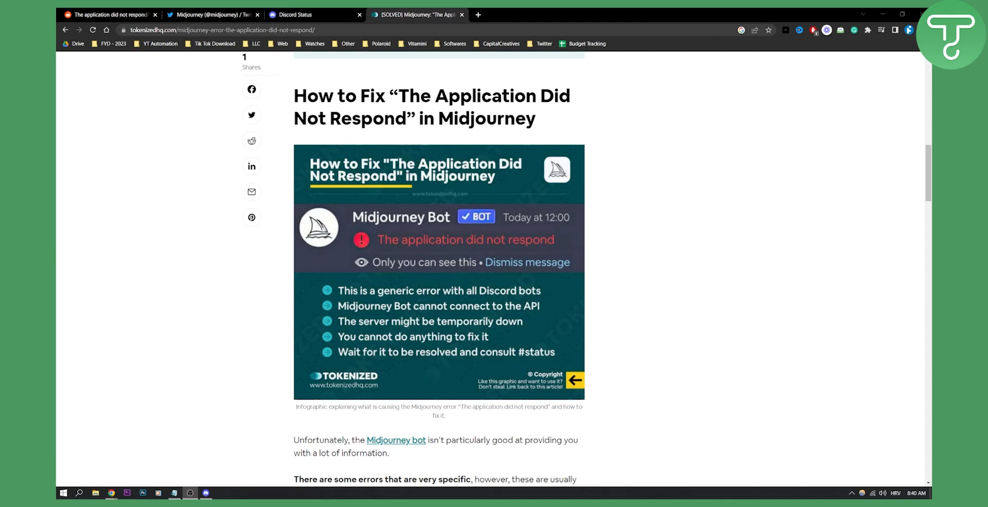
mouse_move(479, 292)
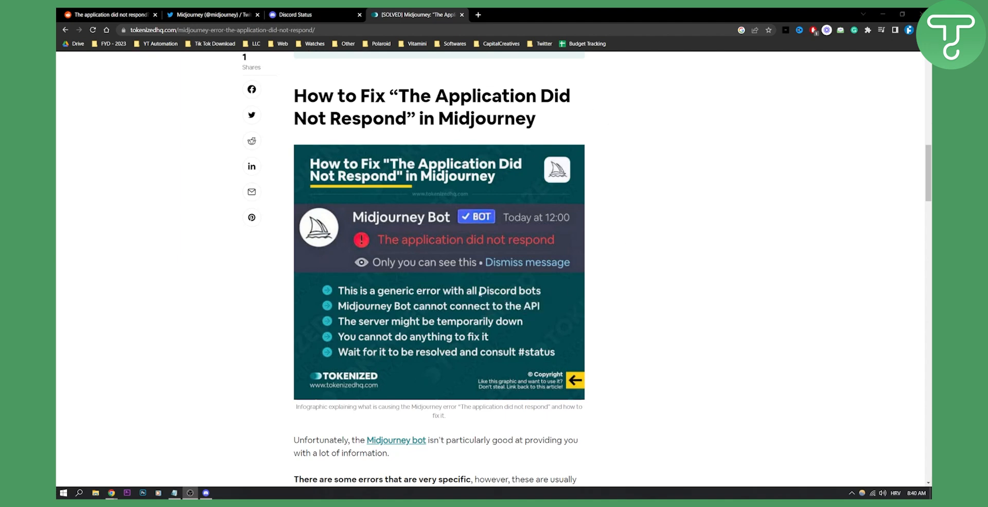
mouse_move(439, 226)
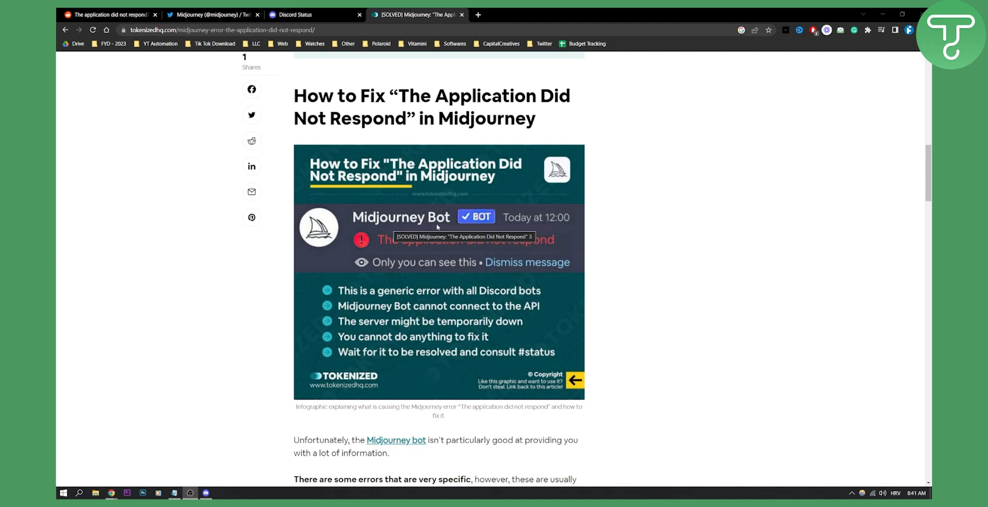
mouse_move(496, 246)
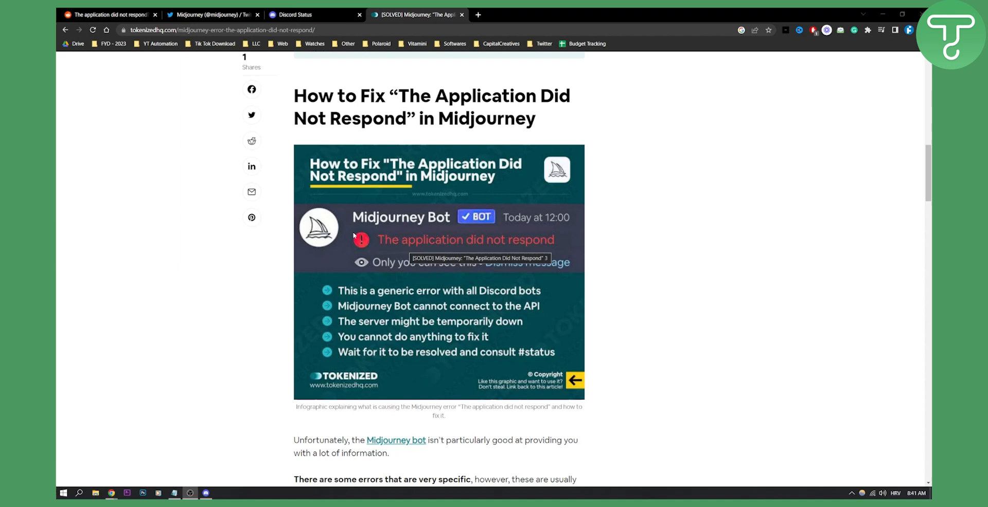
mouse_move(124, 117)
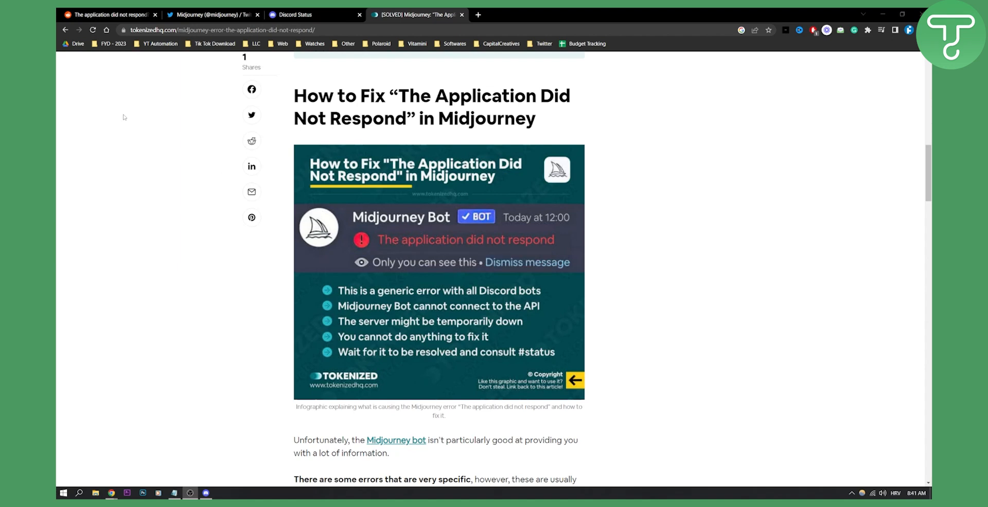
click(211, 15)
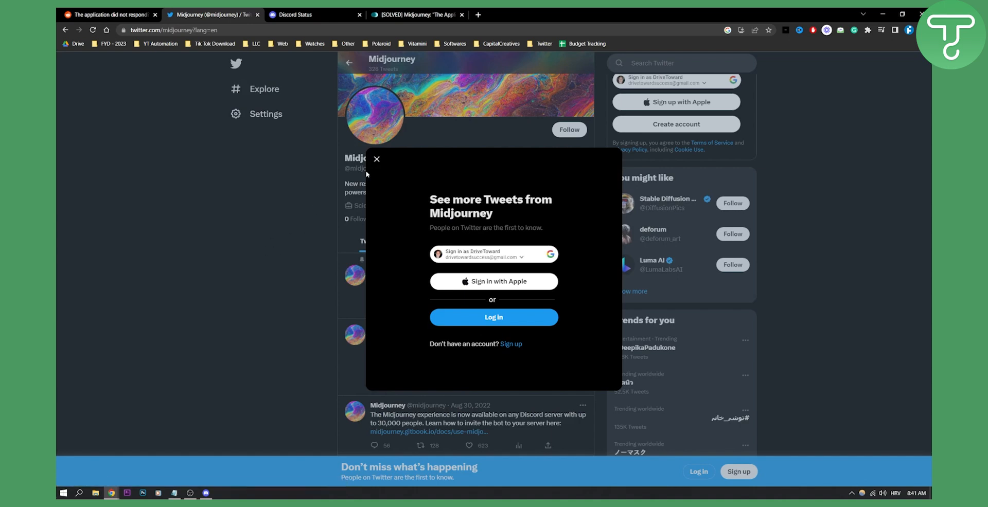
click(377, 158)
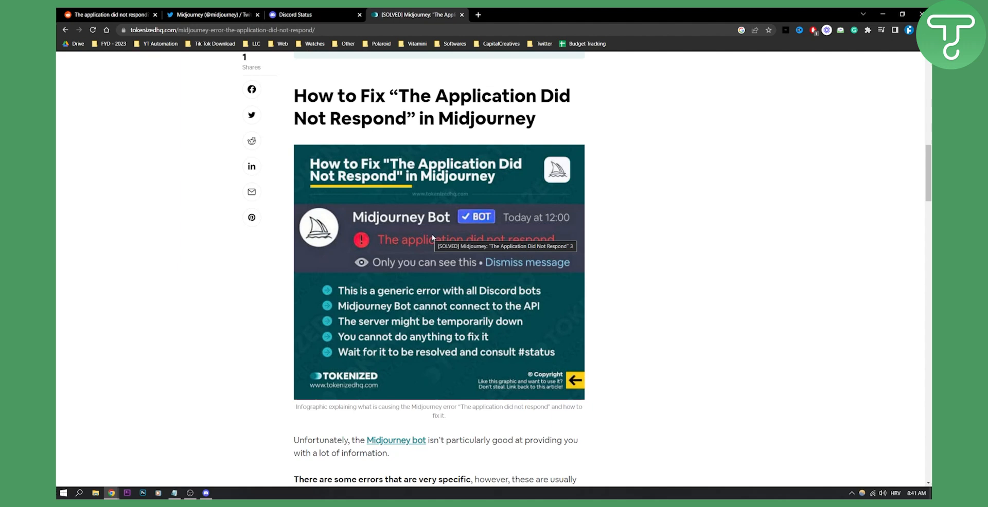
mouse_move(433, 235)
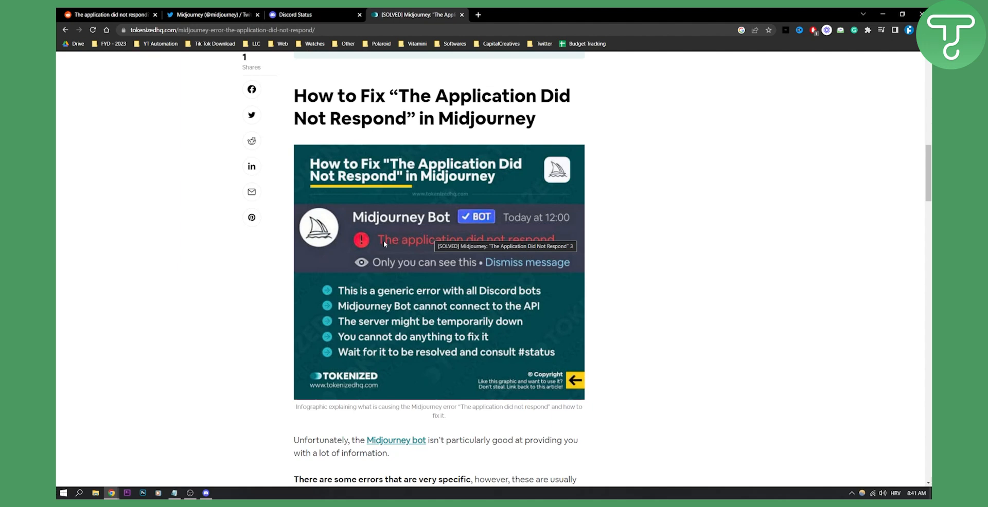
mouse_move(409, 217)
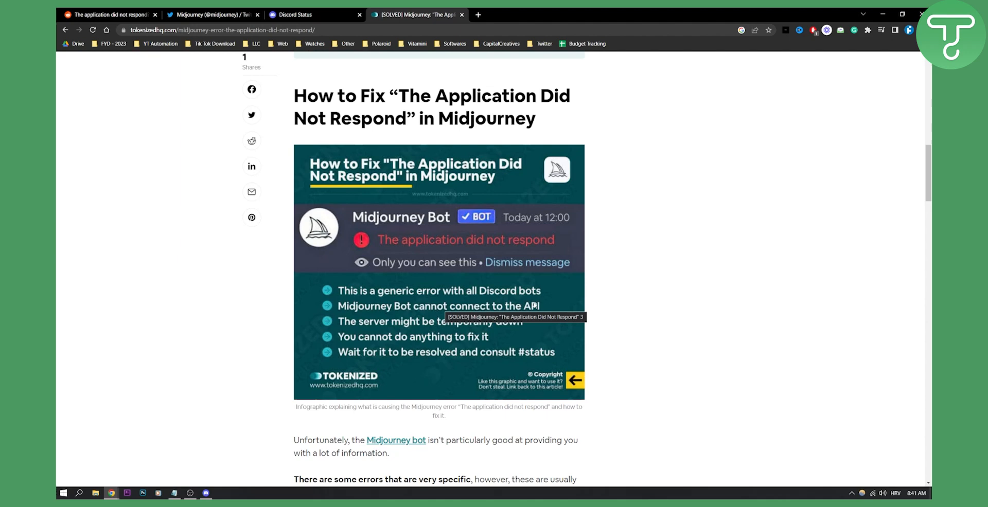
mouse_move(469, 230)
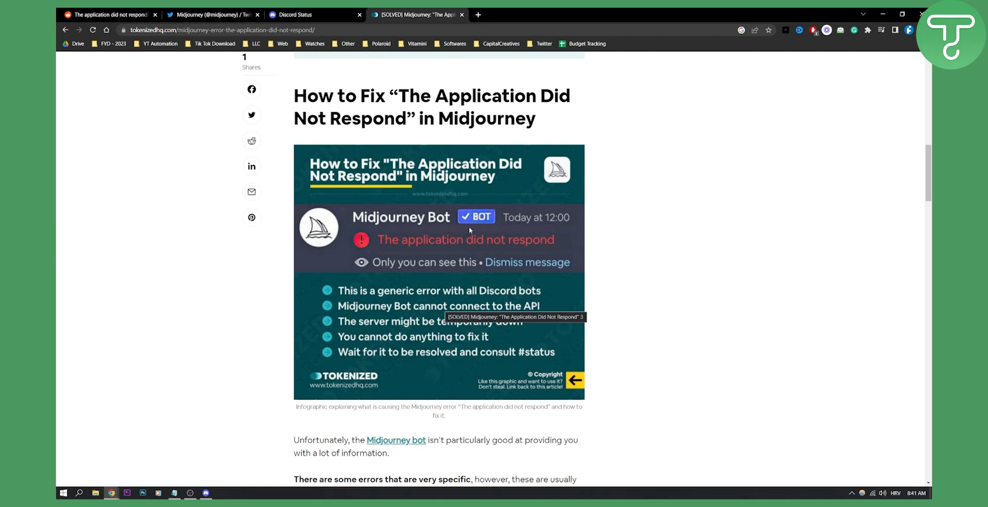
mouse_move(401, 231)
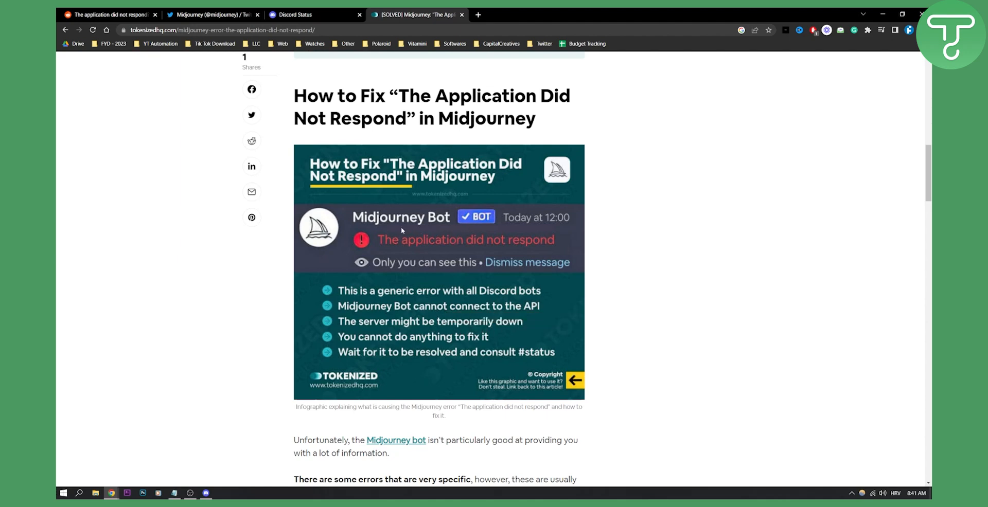
mouse_move(407, 228)
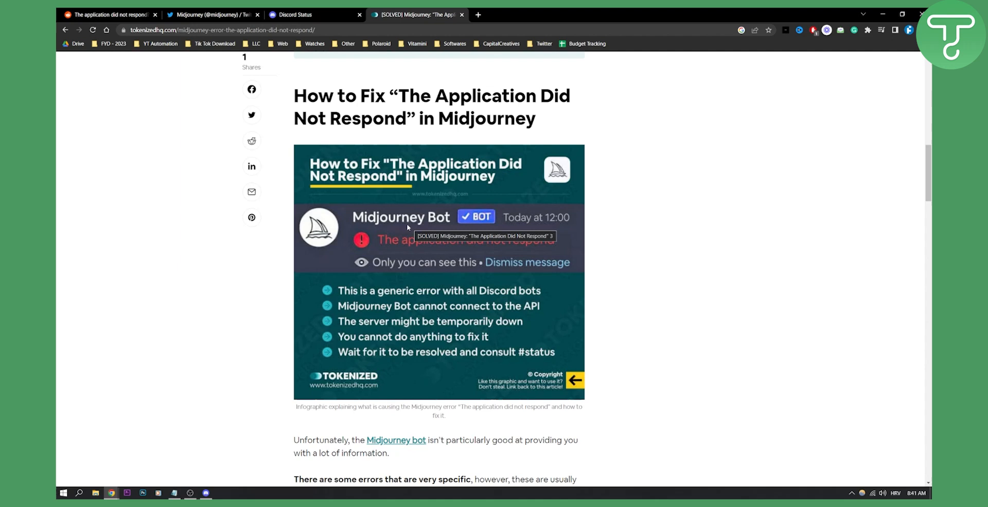
Check the Discord Status page's uptime bars showing All Systems Operational, then return to the fix article
click(296, 14)
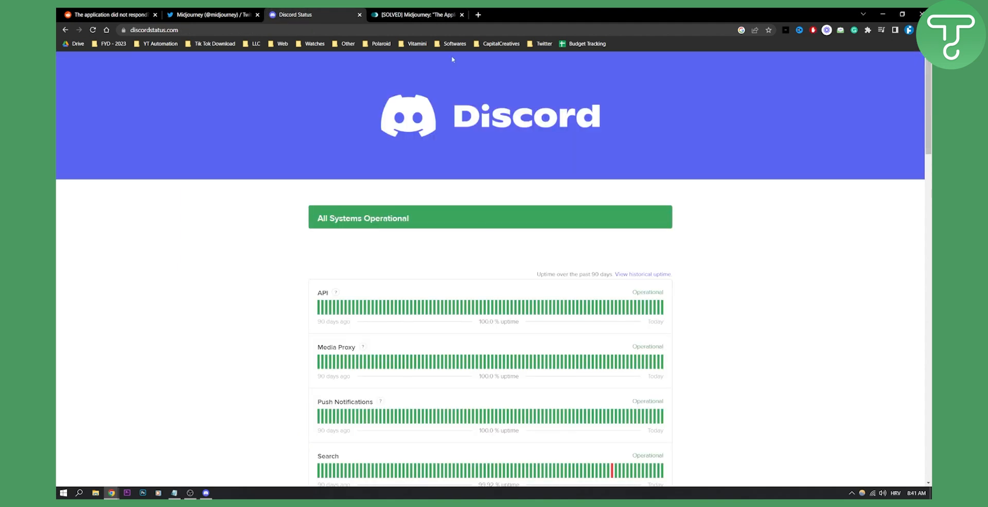
scroll(down, 3)
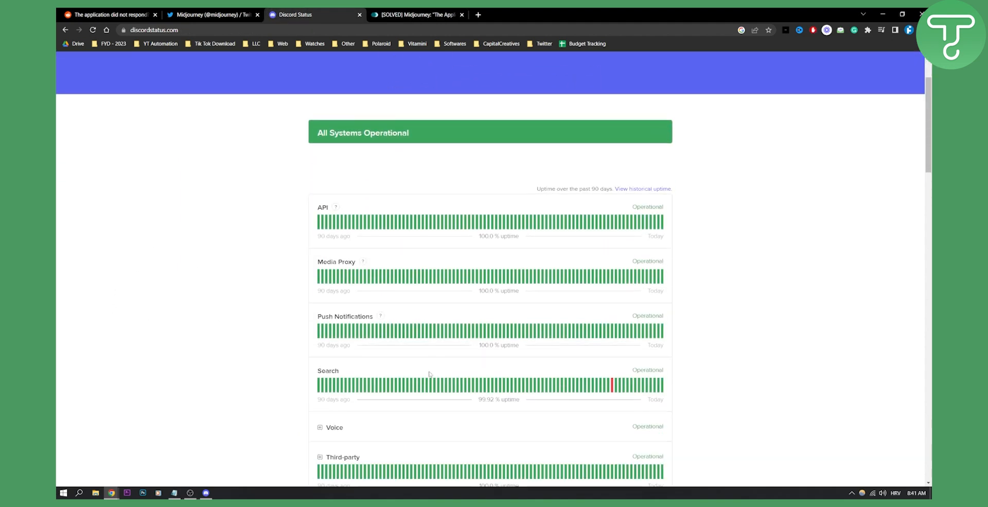
scroll(up, 3)
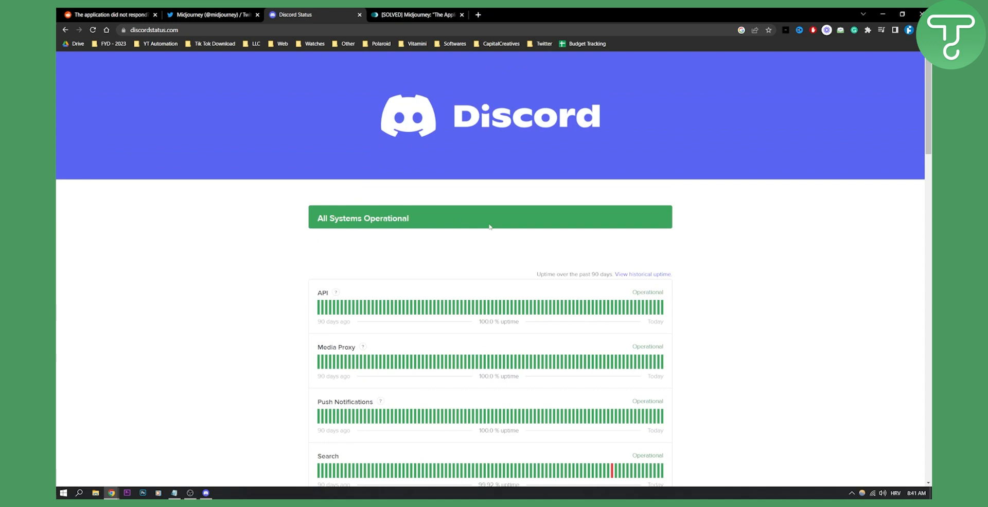
mouse_move(410, 220)
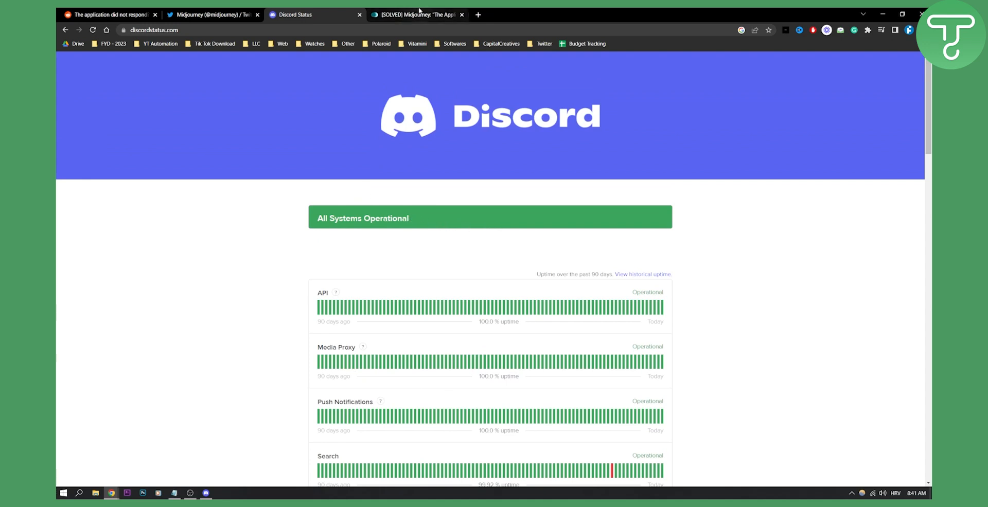
mouse_move(377, 82)
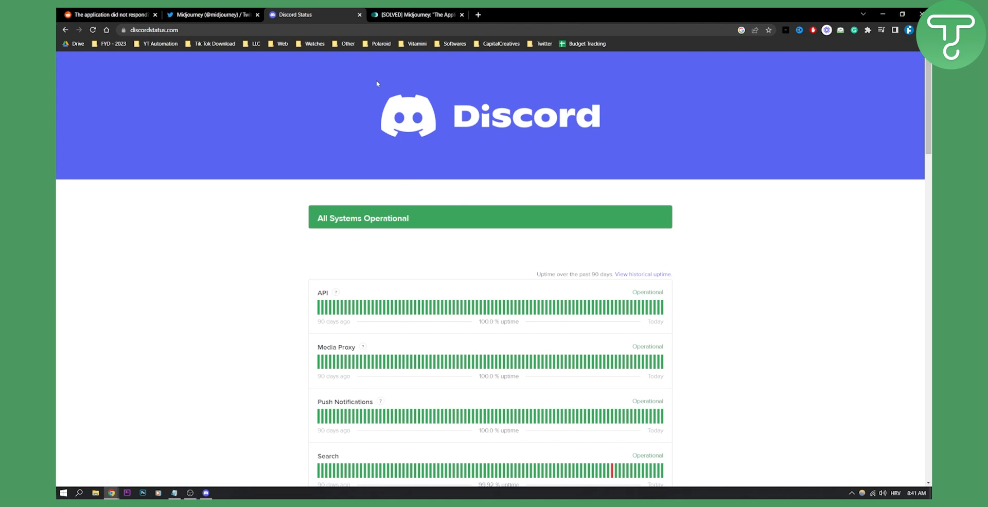
click(412, 14)
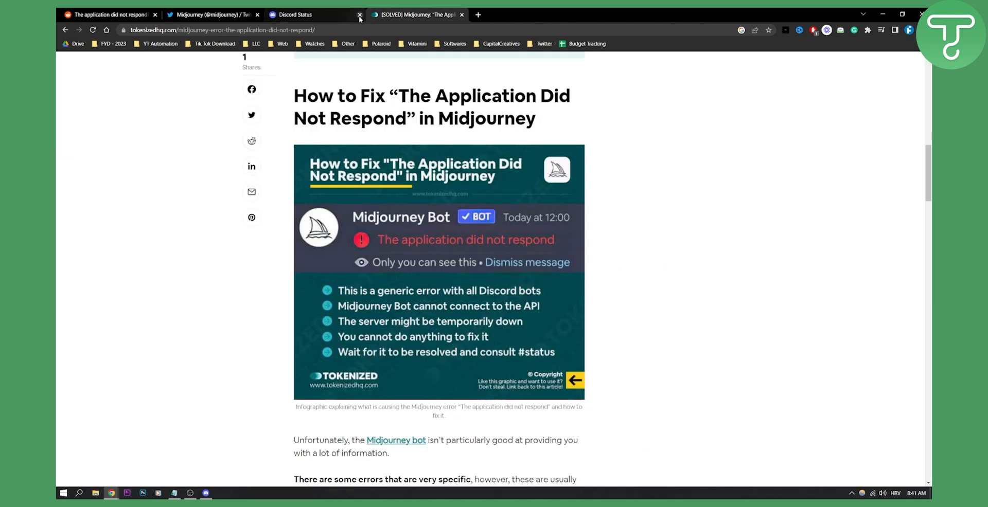
Close the Discord Status page, leaving the Midjourney fix article and its error infographic in view
click(359, 15)
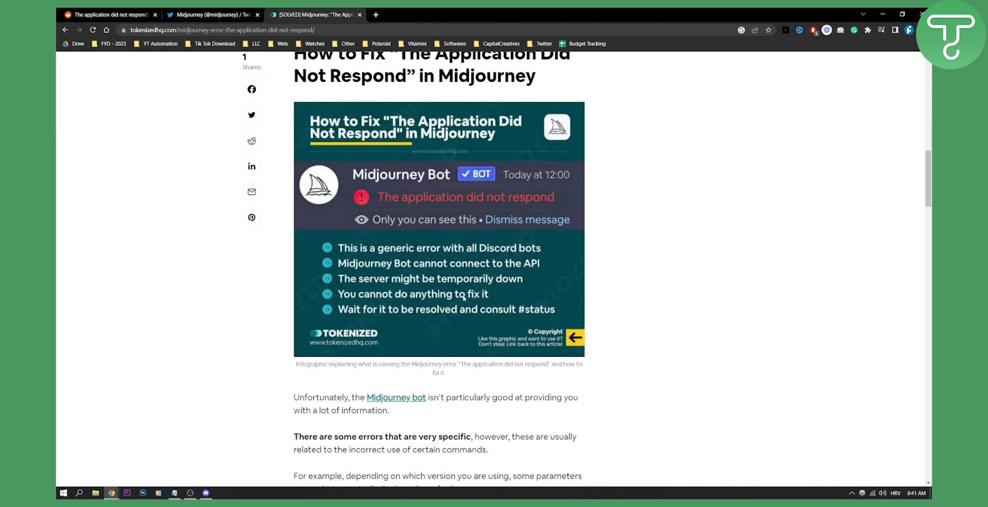
scroll(up, 3)
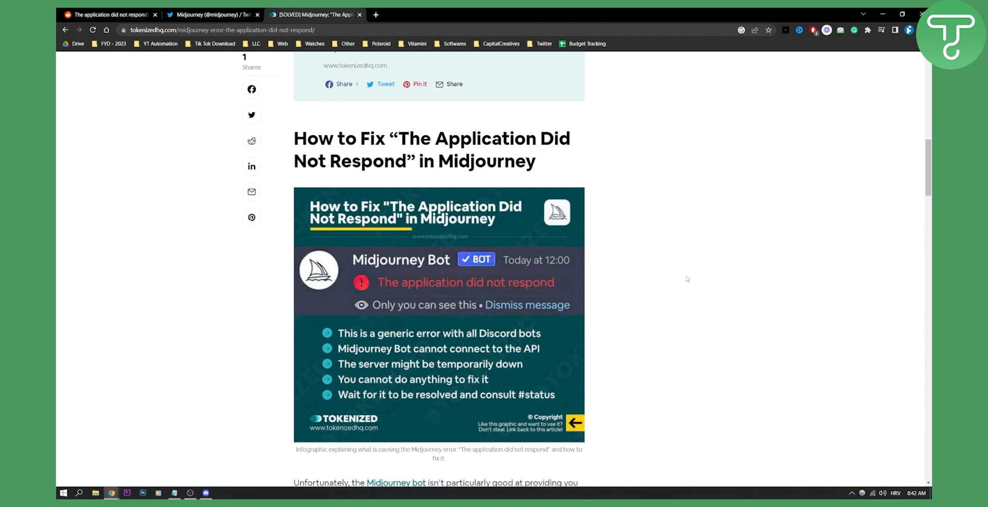
scroll(down, 3)
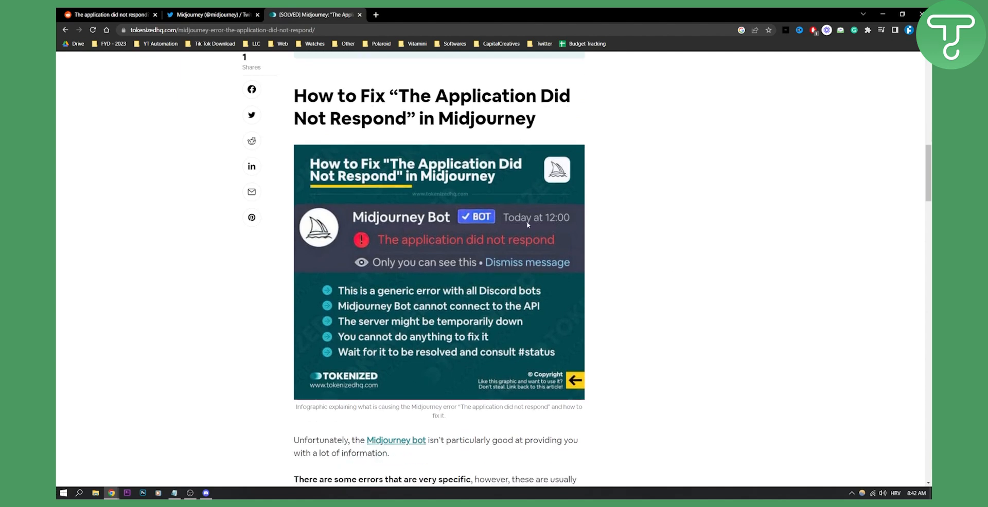
mouse_move(665, 218)
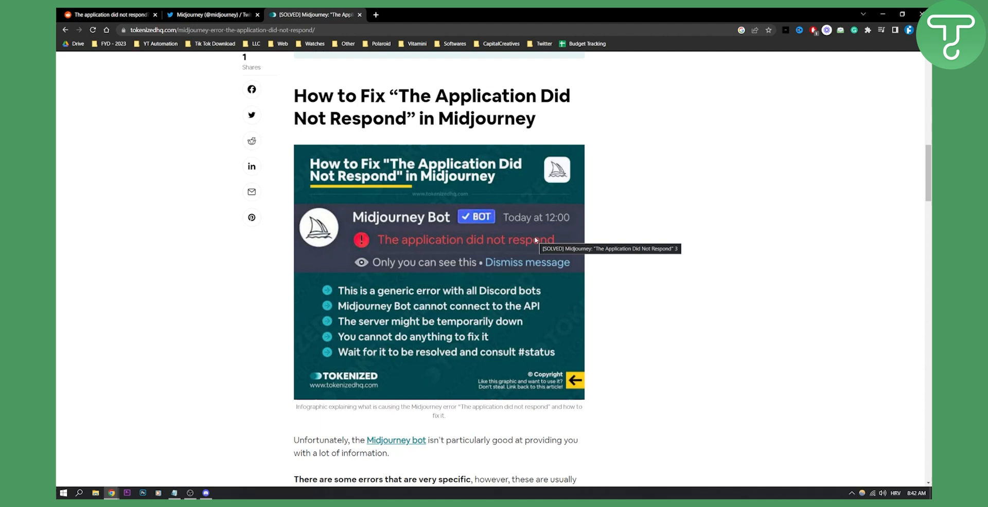
mouse_move(532, 240)
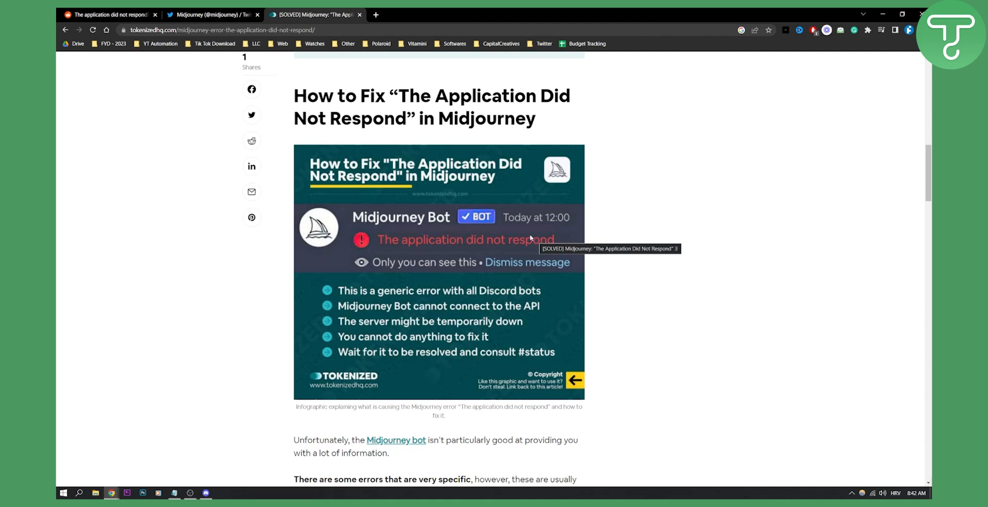